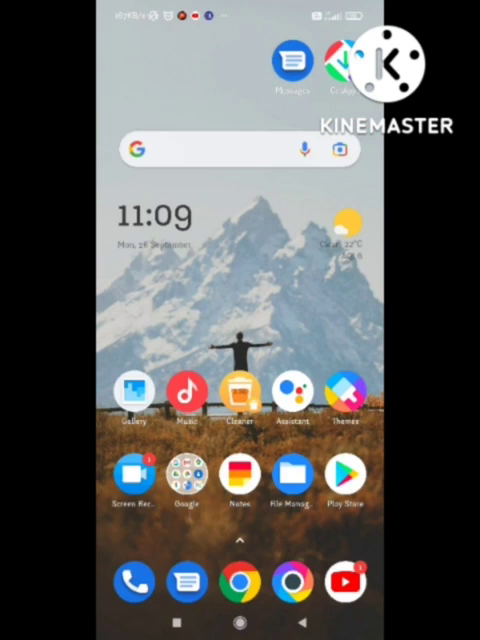
- Swipe to the home screen page holding Settings and launch the Settings app
scroll("left", 3)
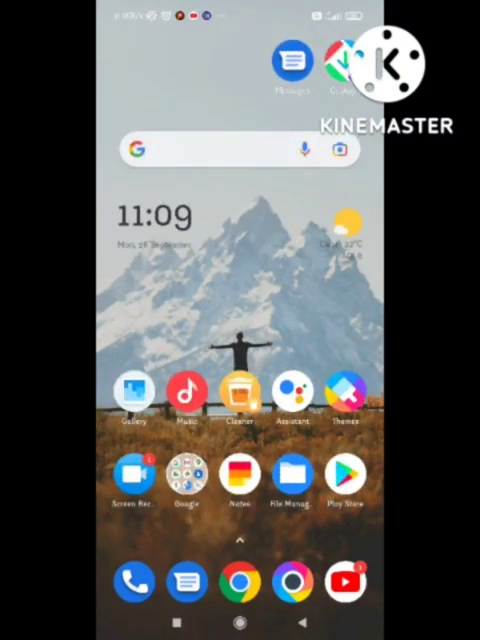
scroll("left", 3)
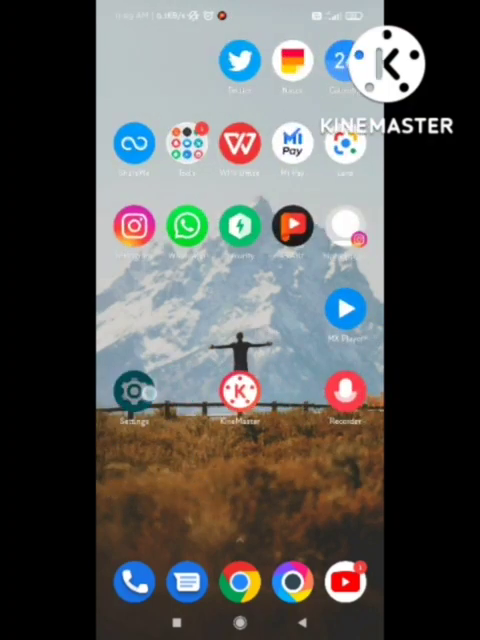
left_click(137, 397)
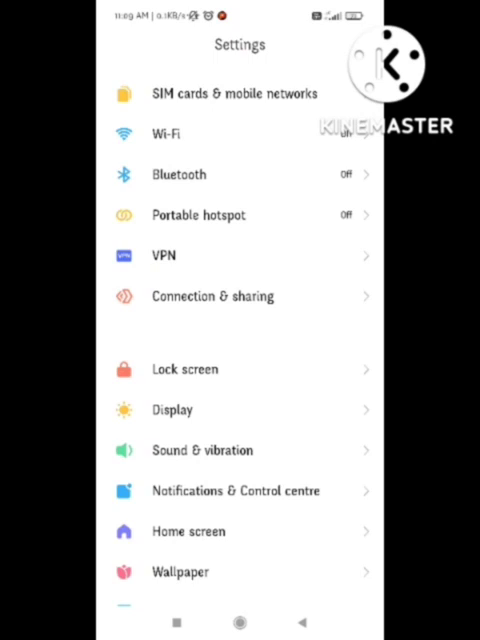
- Enter 'Notifications & Control centre' from the Settings list and scroll its options into view
left_click(240, 491)
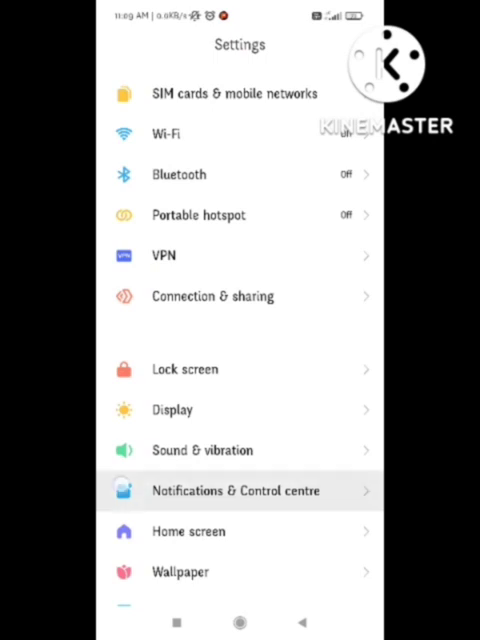
left_click(240, 490)
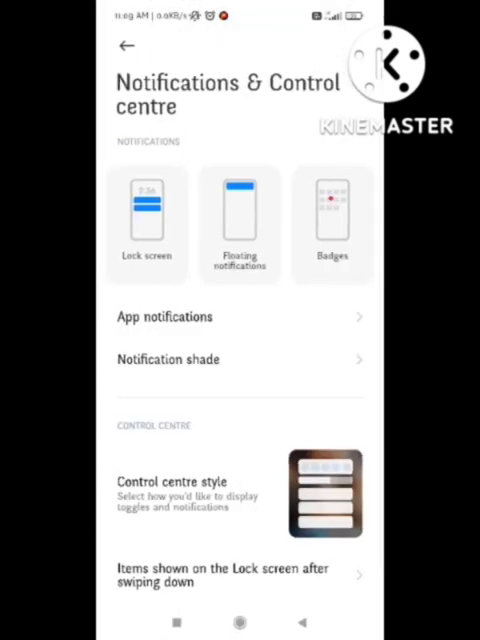
scroll("down", 3)
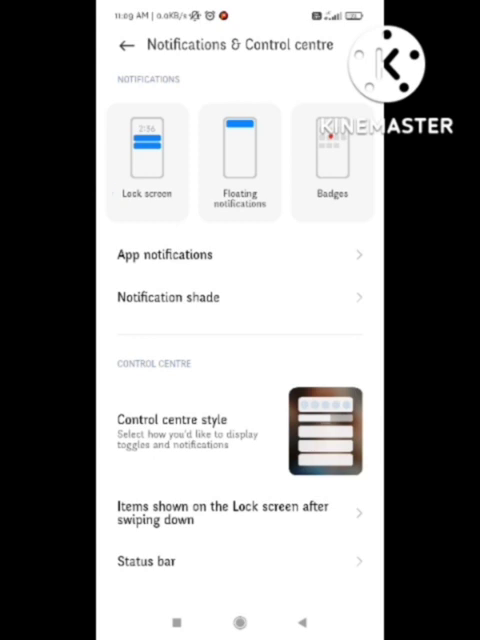
left_click(145, 561)
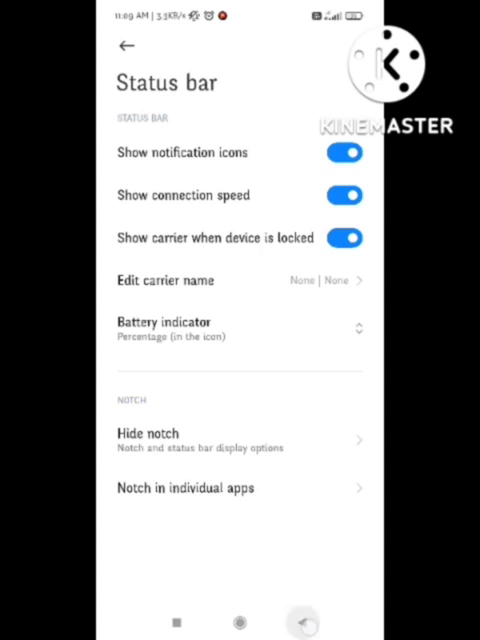
left_click(125, 44)
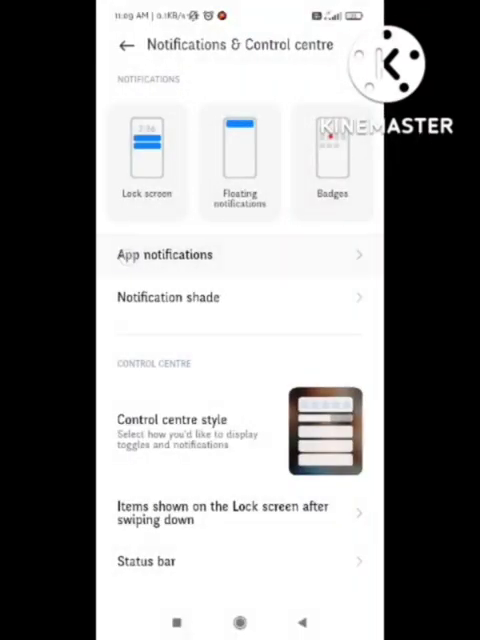
- Go through App notifications to Android System's notification settings
left_click(163, 254)
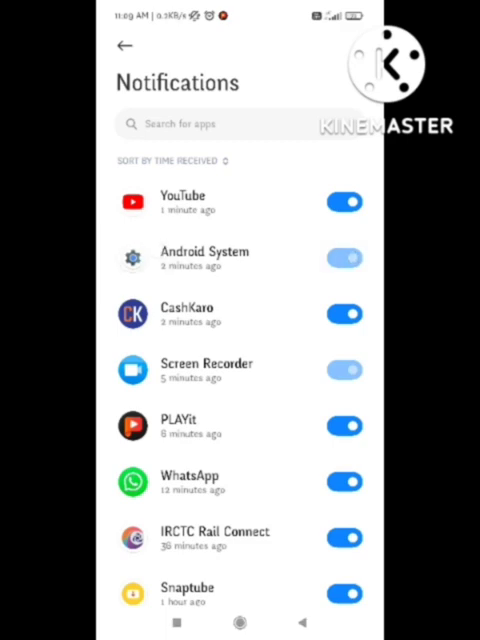
left_click(208, 258)
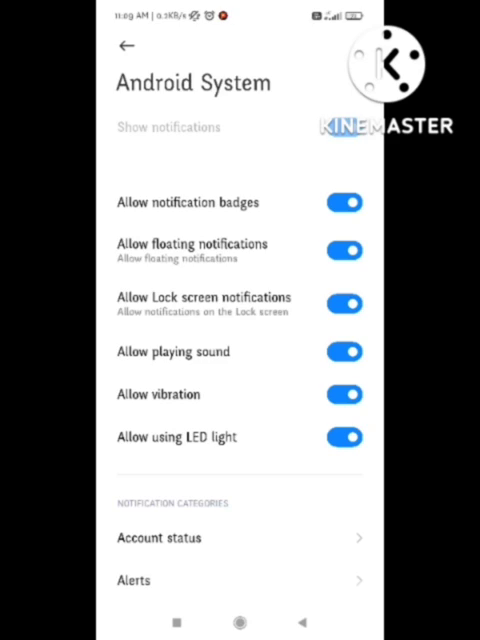
scroll("down", 3)
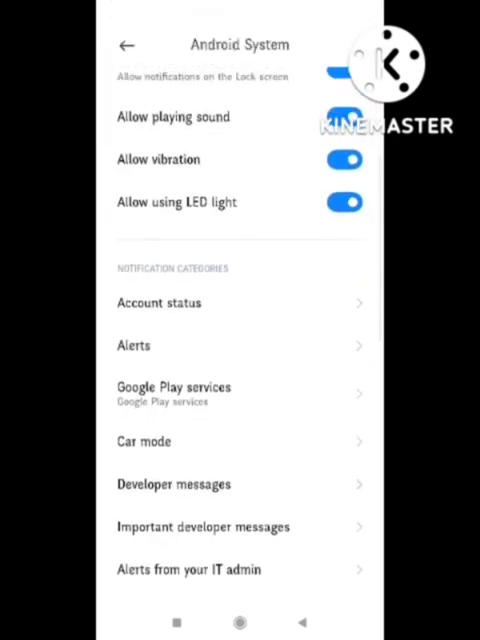
scroll("down", 3)
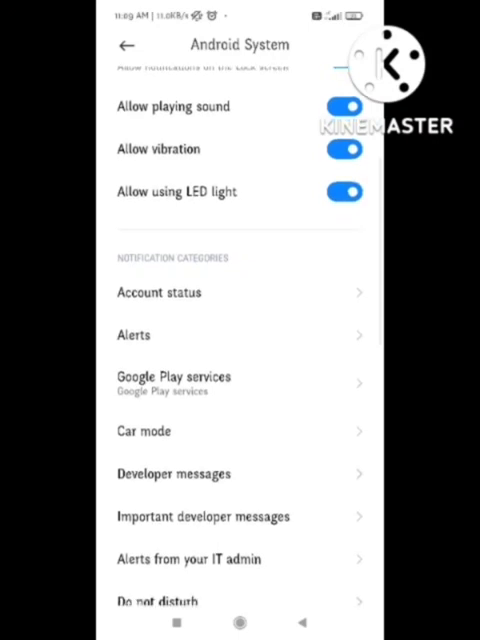
left_click(133, 335)
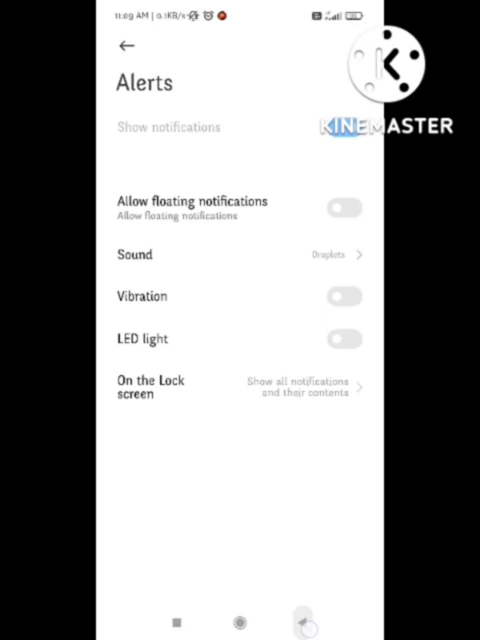
left_click(126, 46)
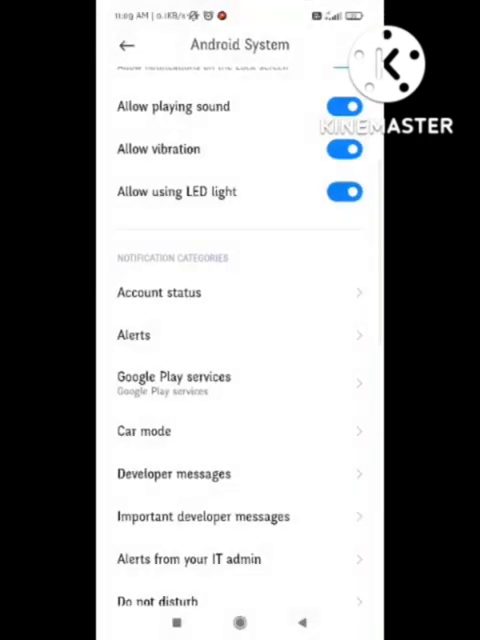
scroll("down", 3)
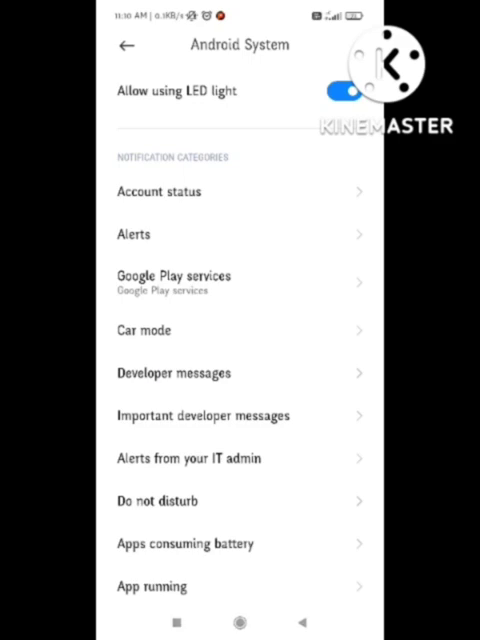
- Enter Developer messages, return to Android System's categories, and enter it again
left_click(173, 373)
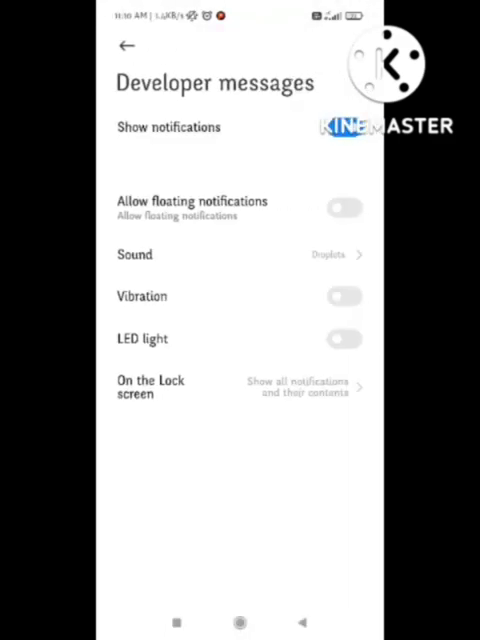
left_click(126, 46)
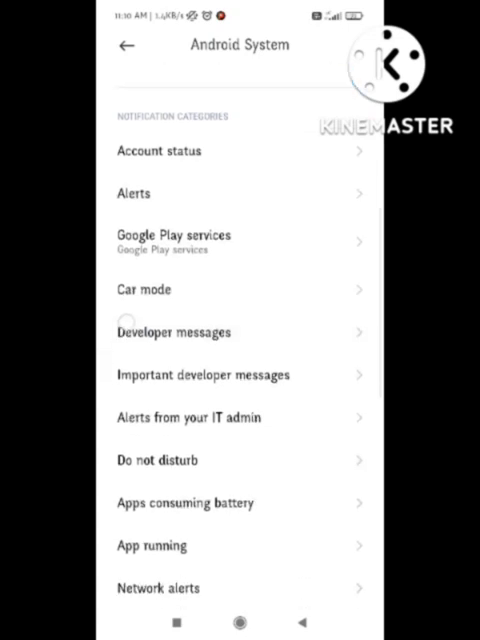
left_click(173, 330)
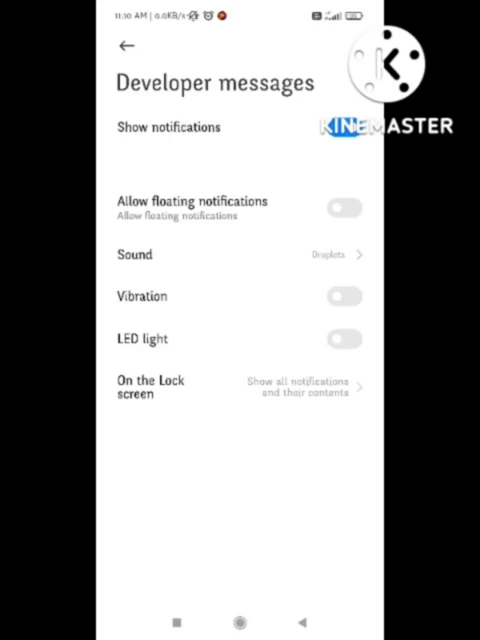
- Switch 'Allow floating notifications' on for Developer messages, then back off
left_click(345, 207)
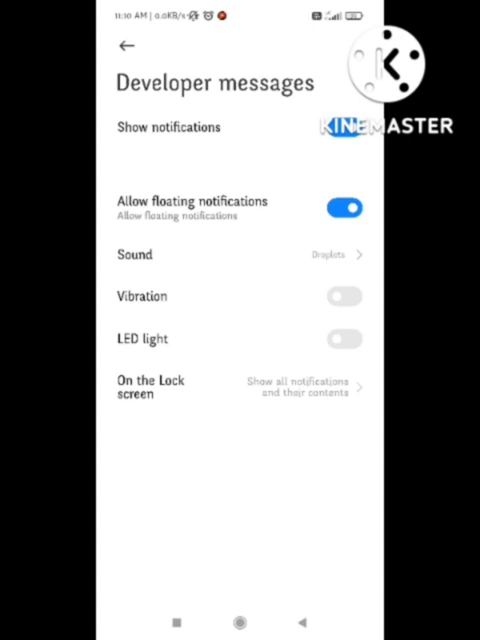
left_click(344, 208)
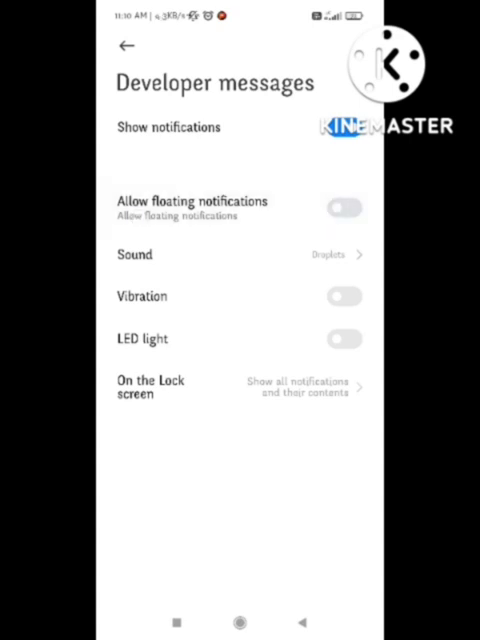